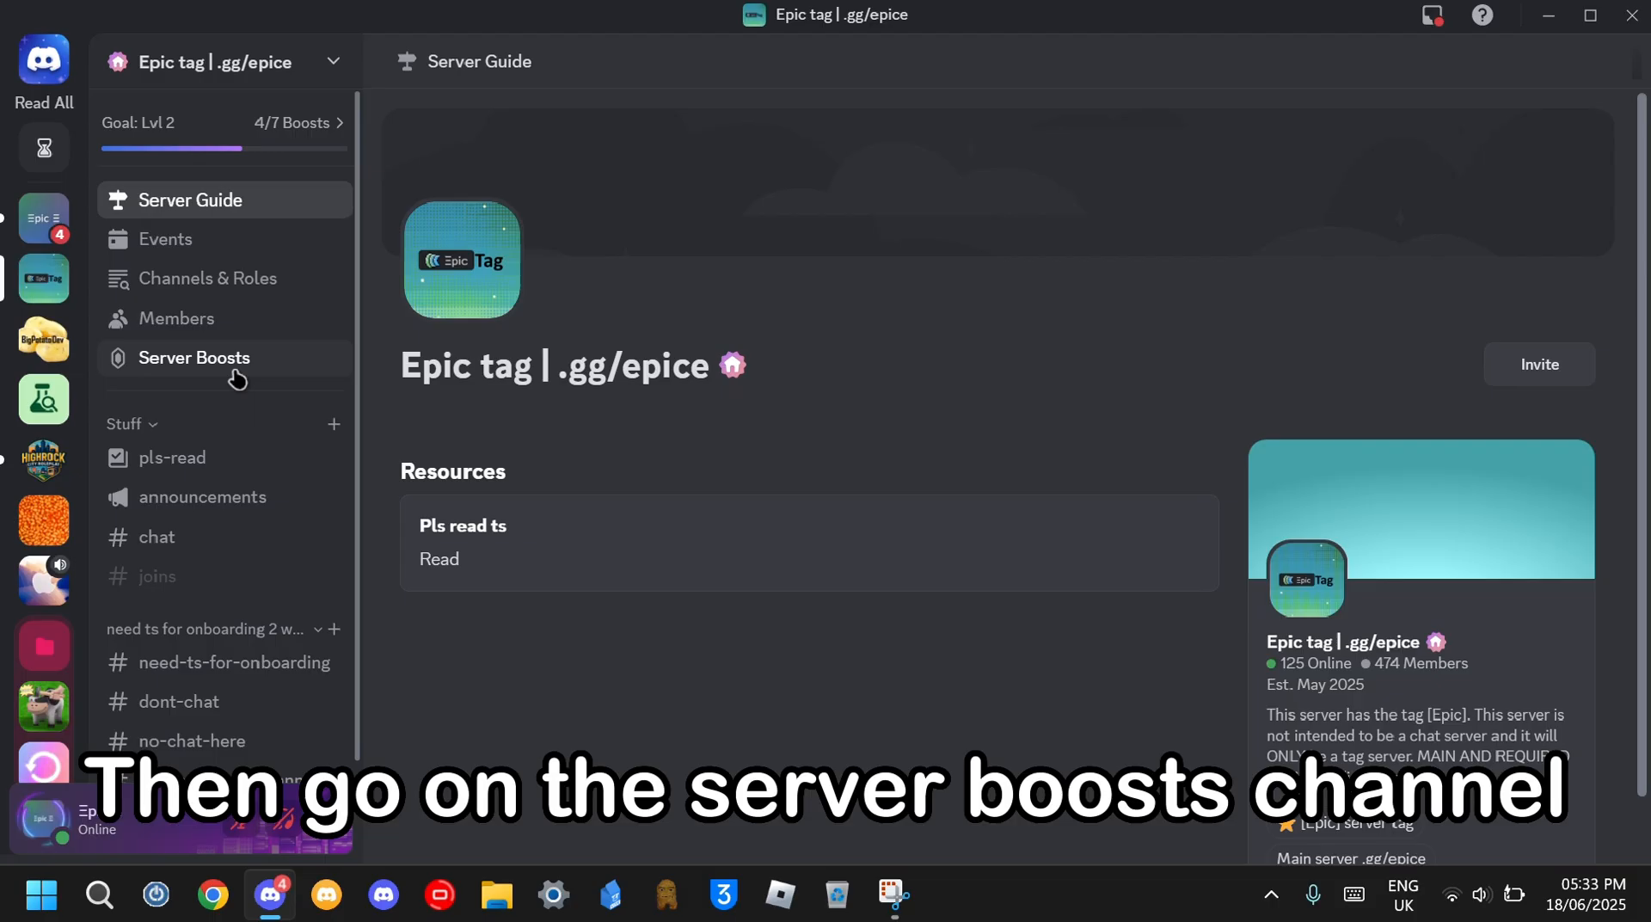
Go to Server Boosts and attempt to enable the Server Tag perk under Additional Perks.
{"action": "left_click", "coordinate": [194, 358]}
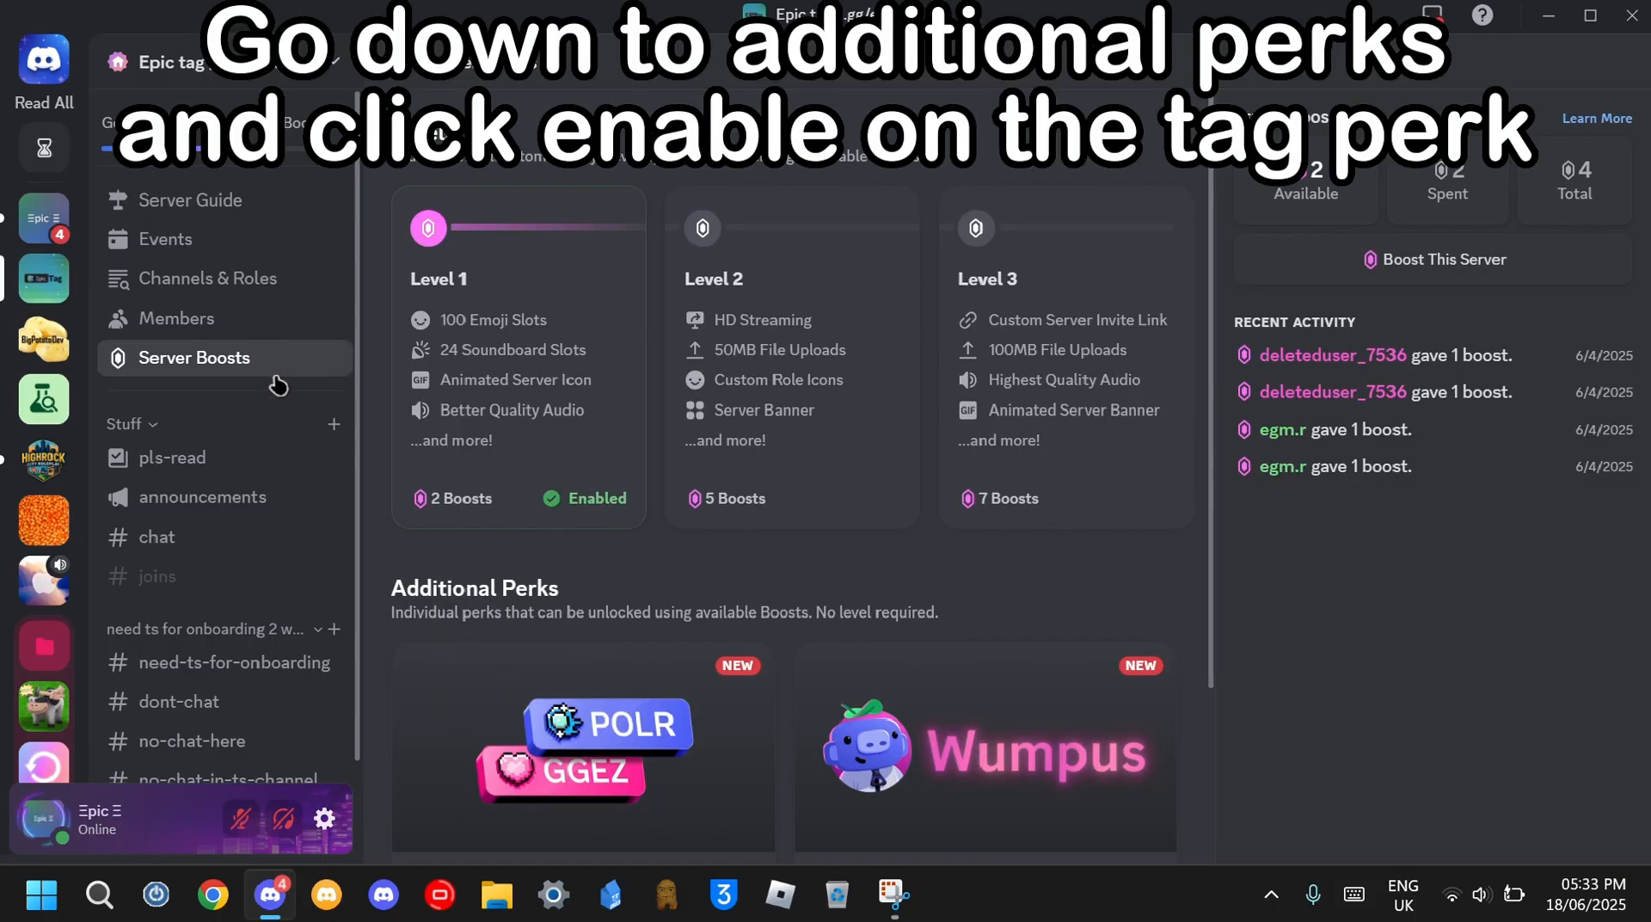
{"action": "scroll", "scroll_direction": "down", "scroll_amount": 3}
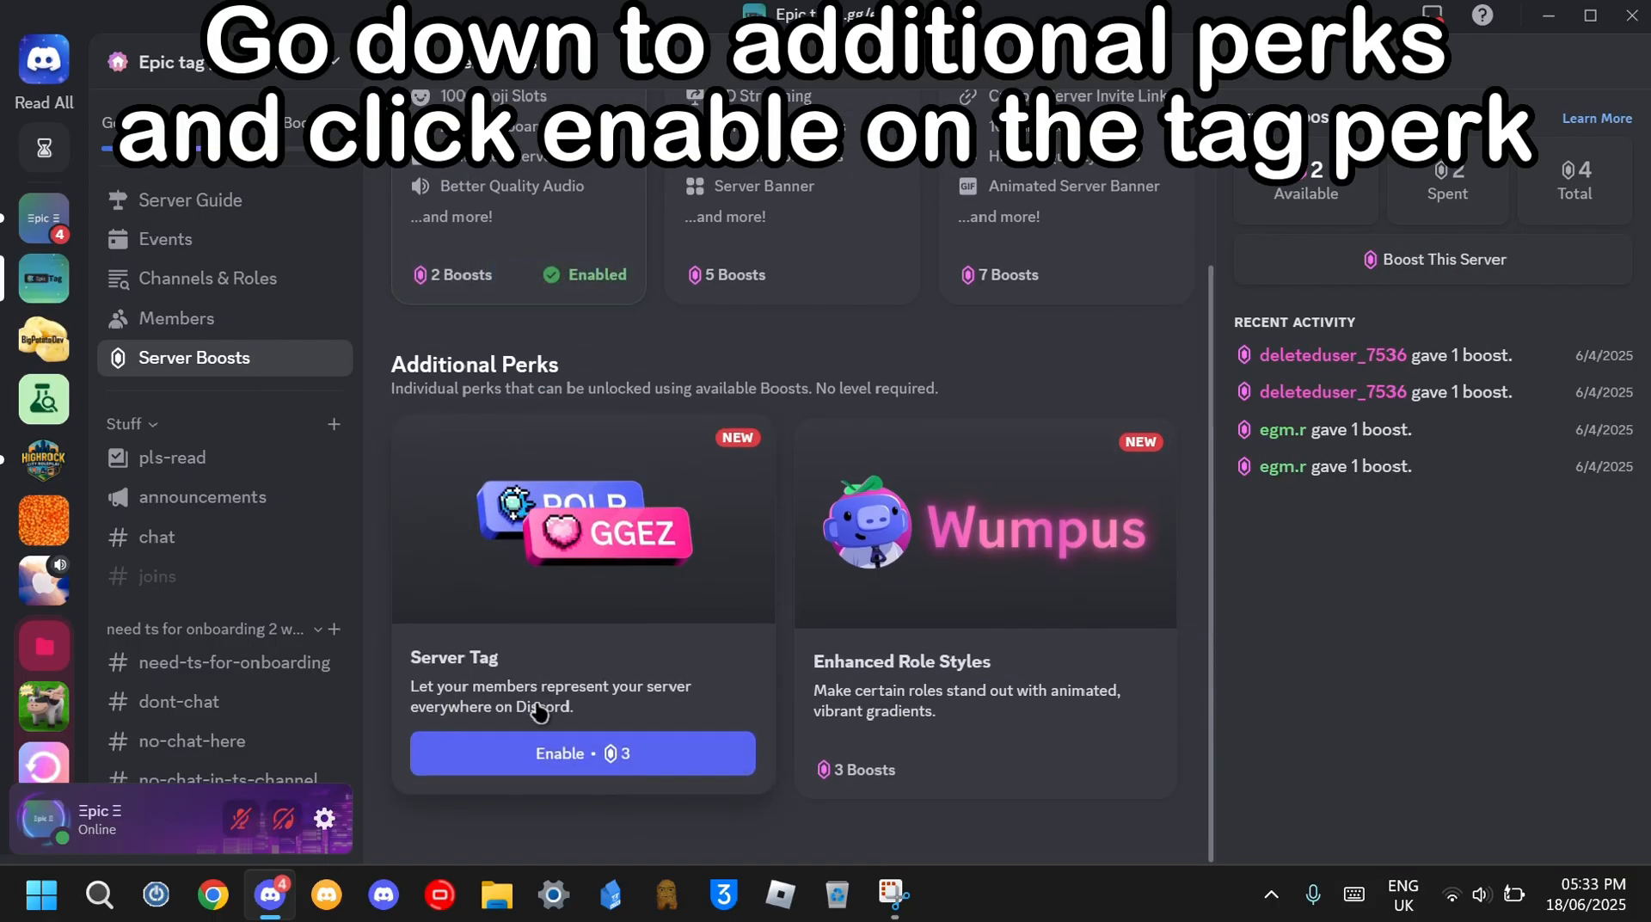
{"action": "left_click", "coordinate": [581, 754]}
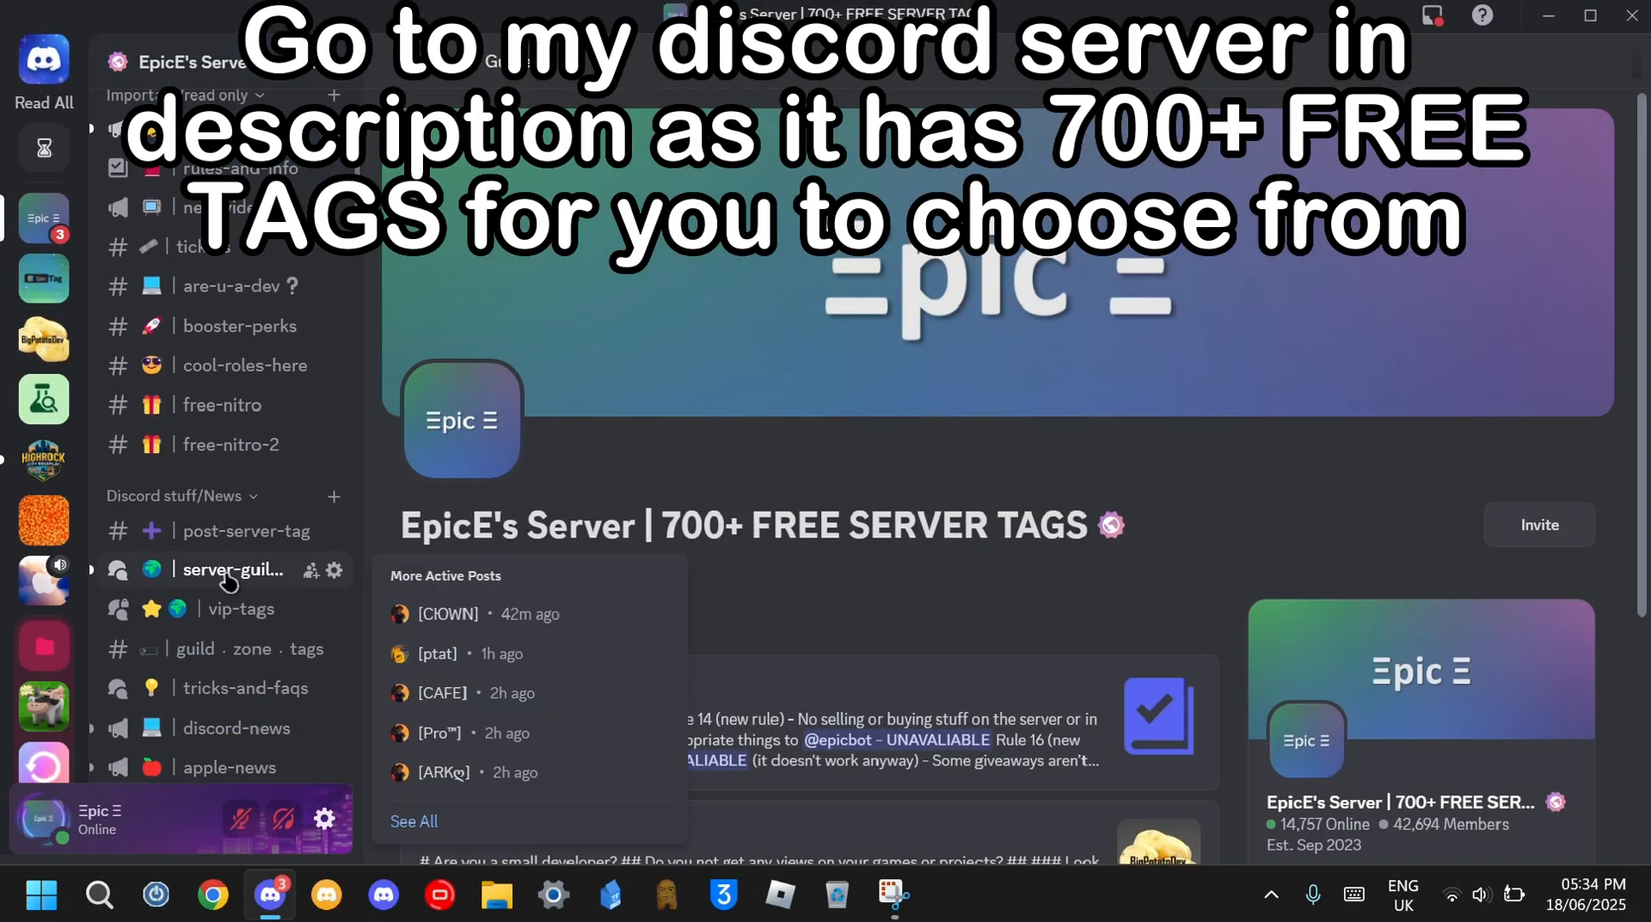
Browse the server-guild-tags forum posts on EpicE's Server.
{"action": "left_click", "coordinate": [233, 569]}
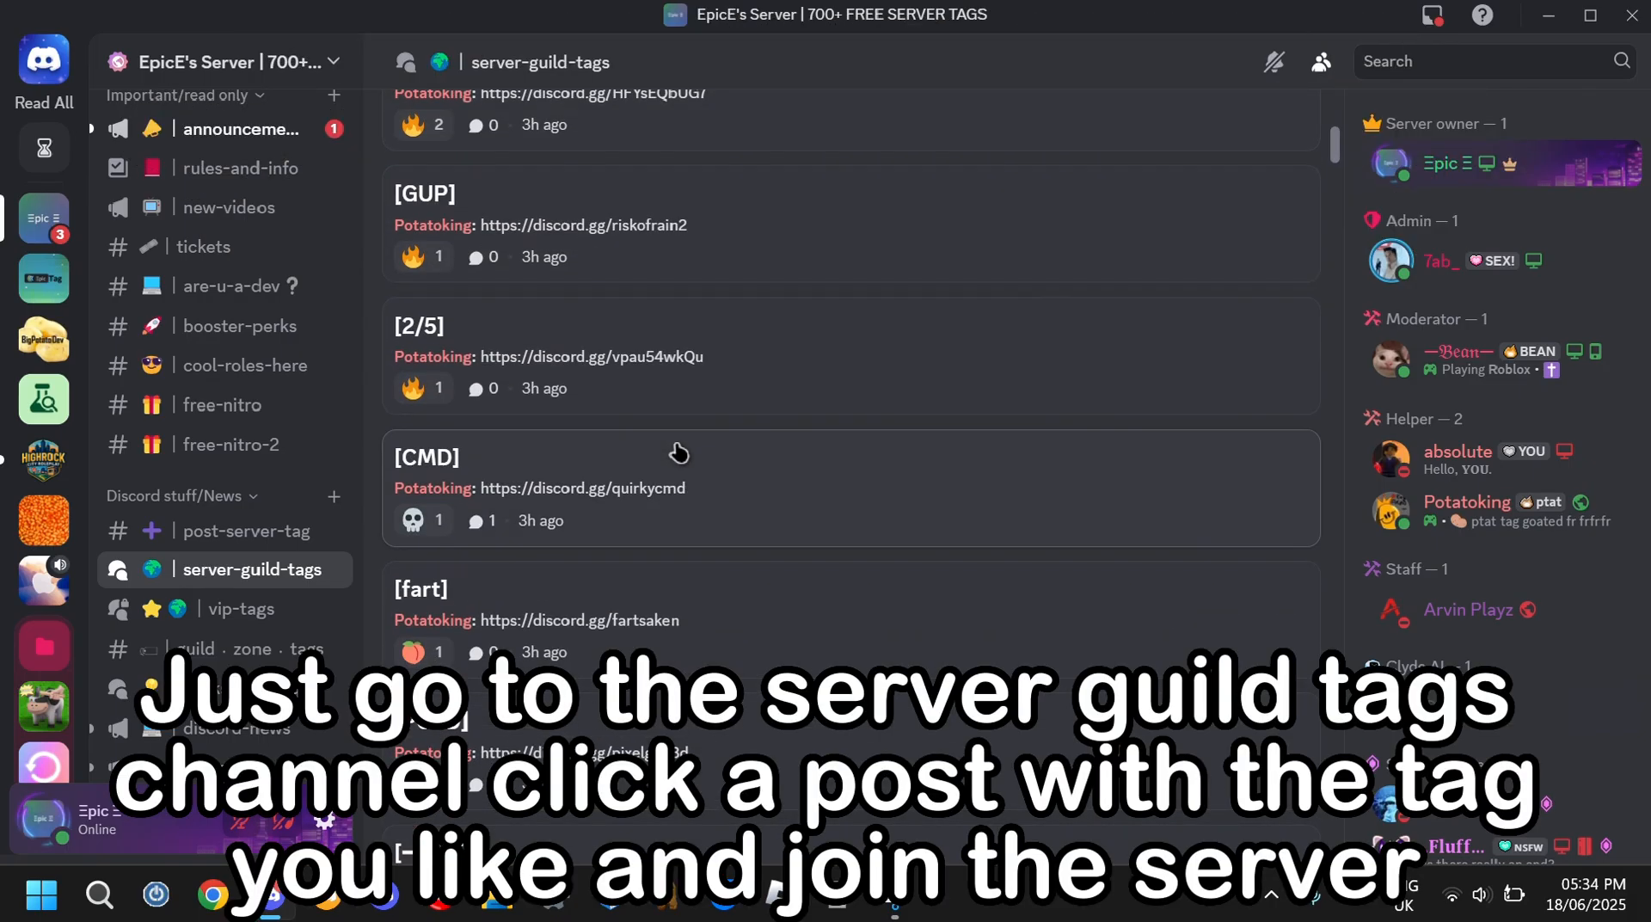
{"action": "scroll", "scroll_direction": "down", "scroll_amount": 3}
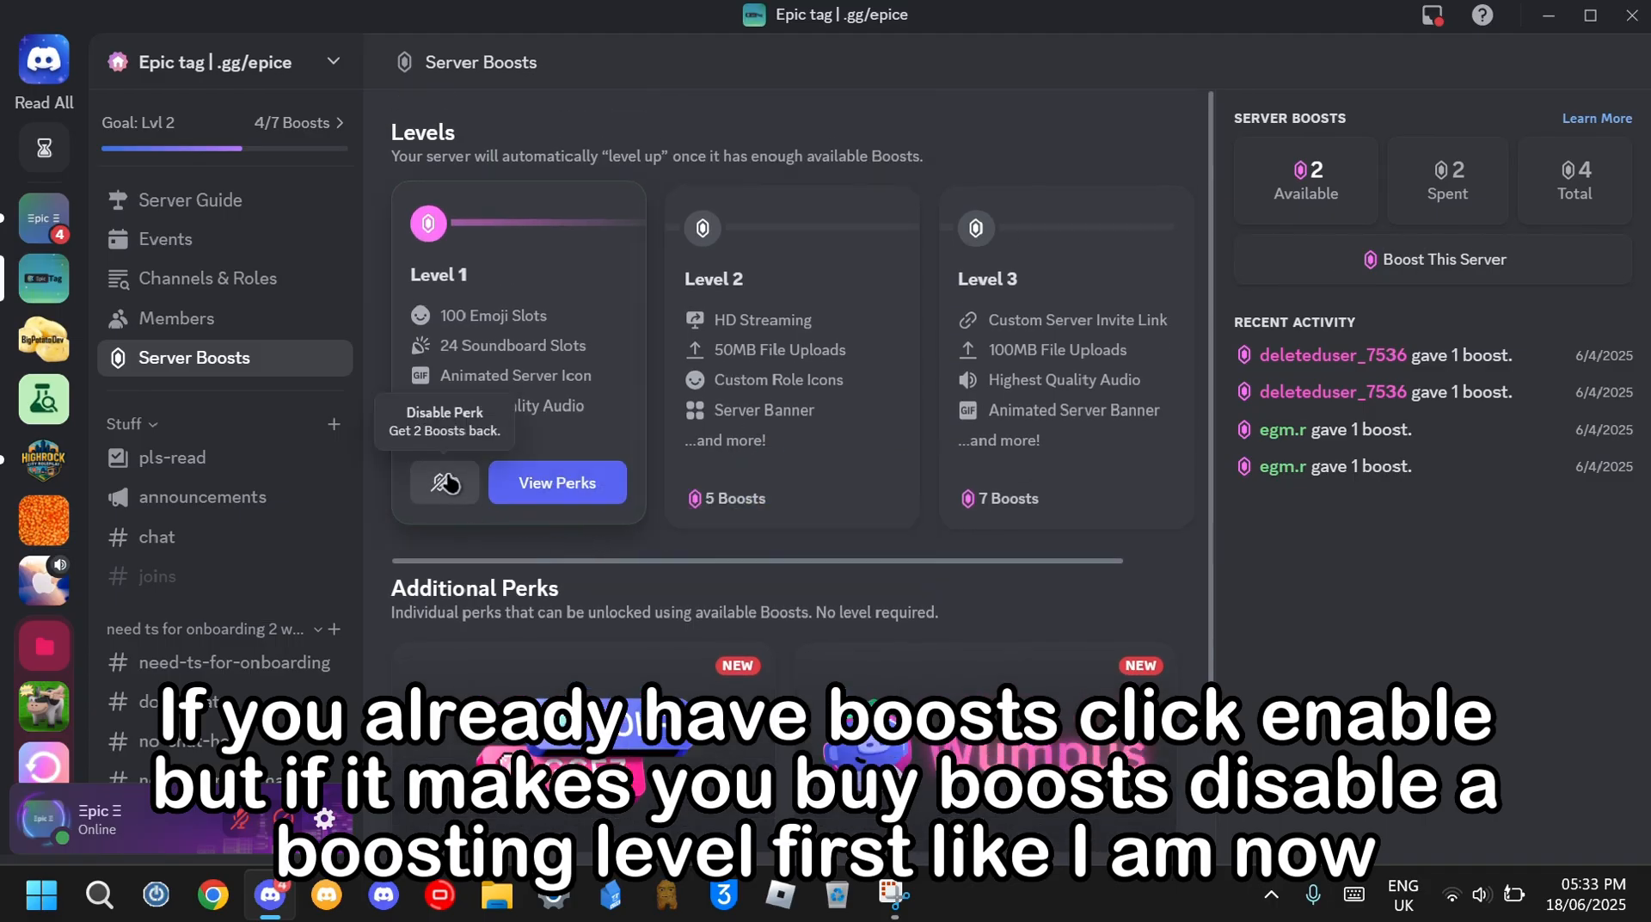
Disable the Level 1 perk to reclaim its boosts, then enable the Server Tag perk.
{"action": "left_click", "coordinate": [444, 483]}
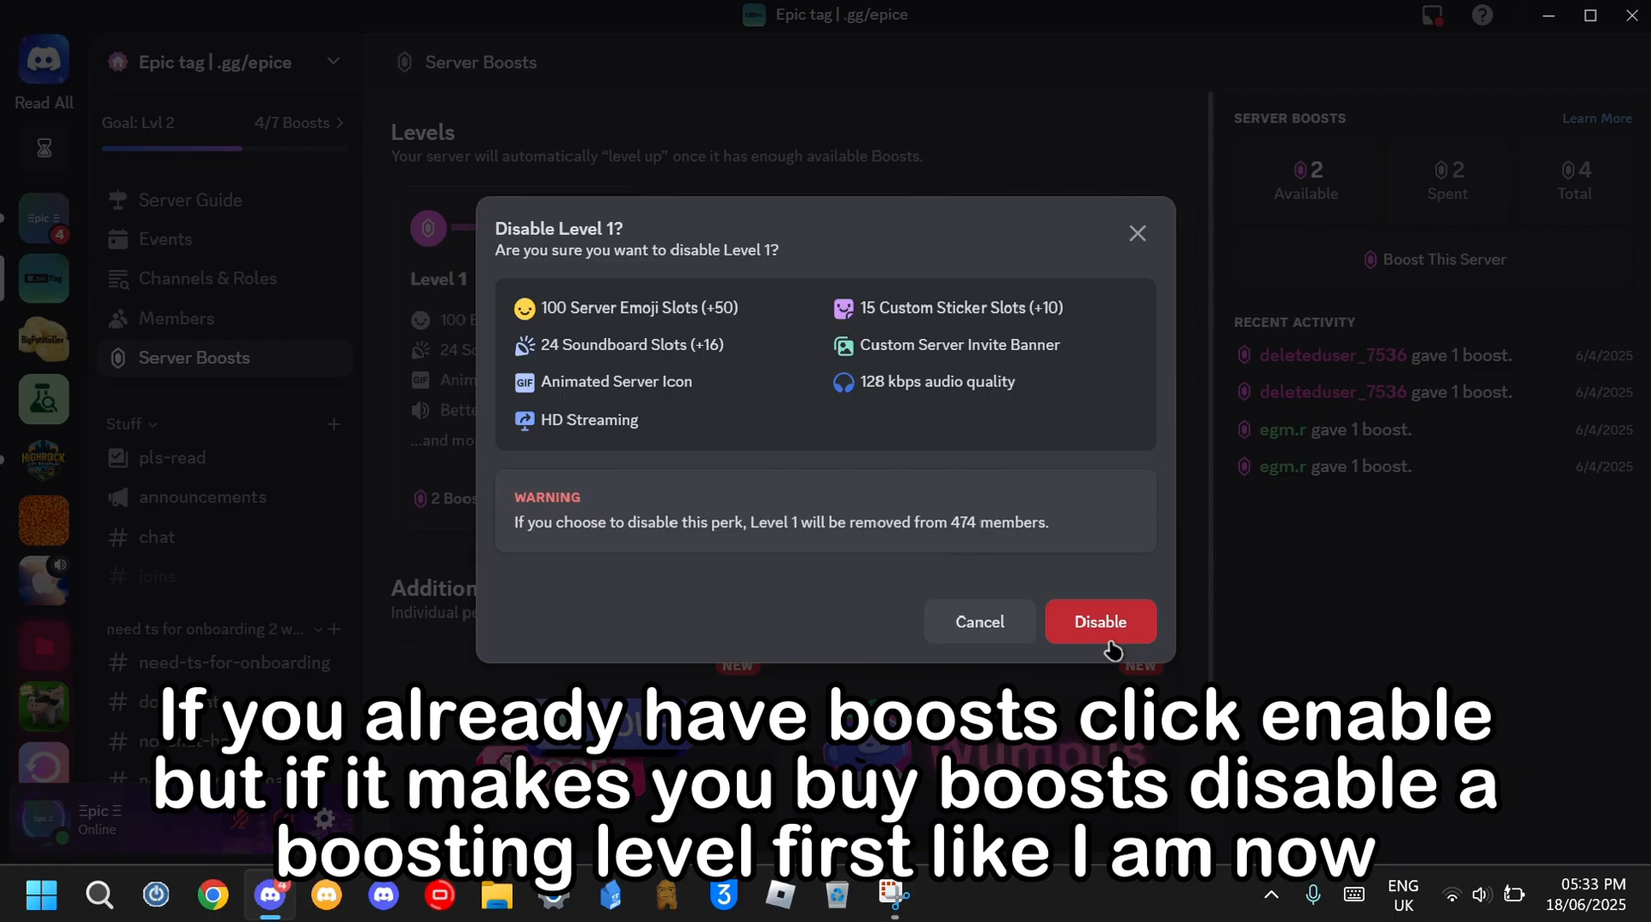
{"action": "left_click", "coordinate": [1099, 621]}
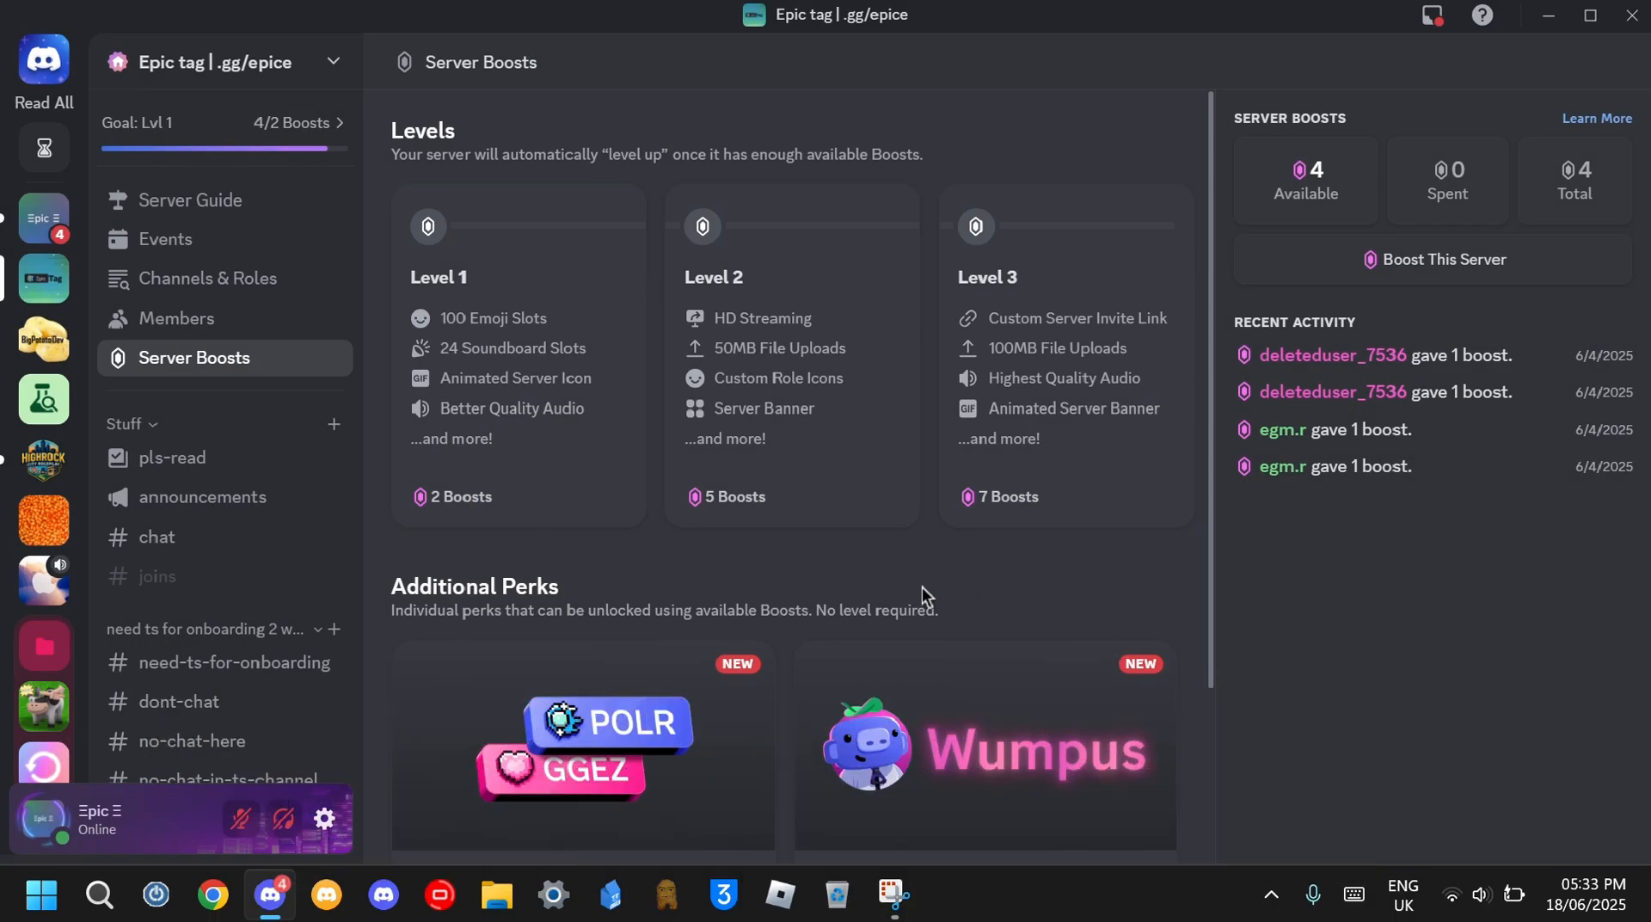
{"action": "scroll", "scroll_direction": "down", "scroll_amount": 3}
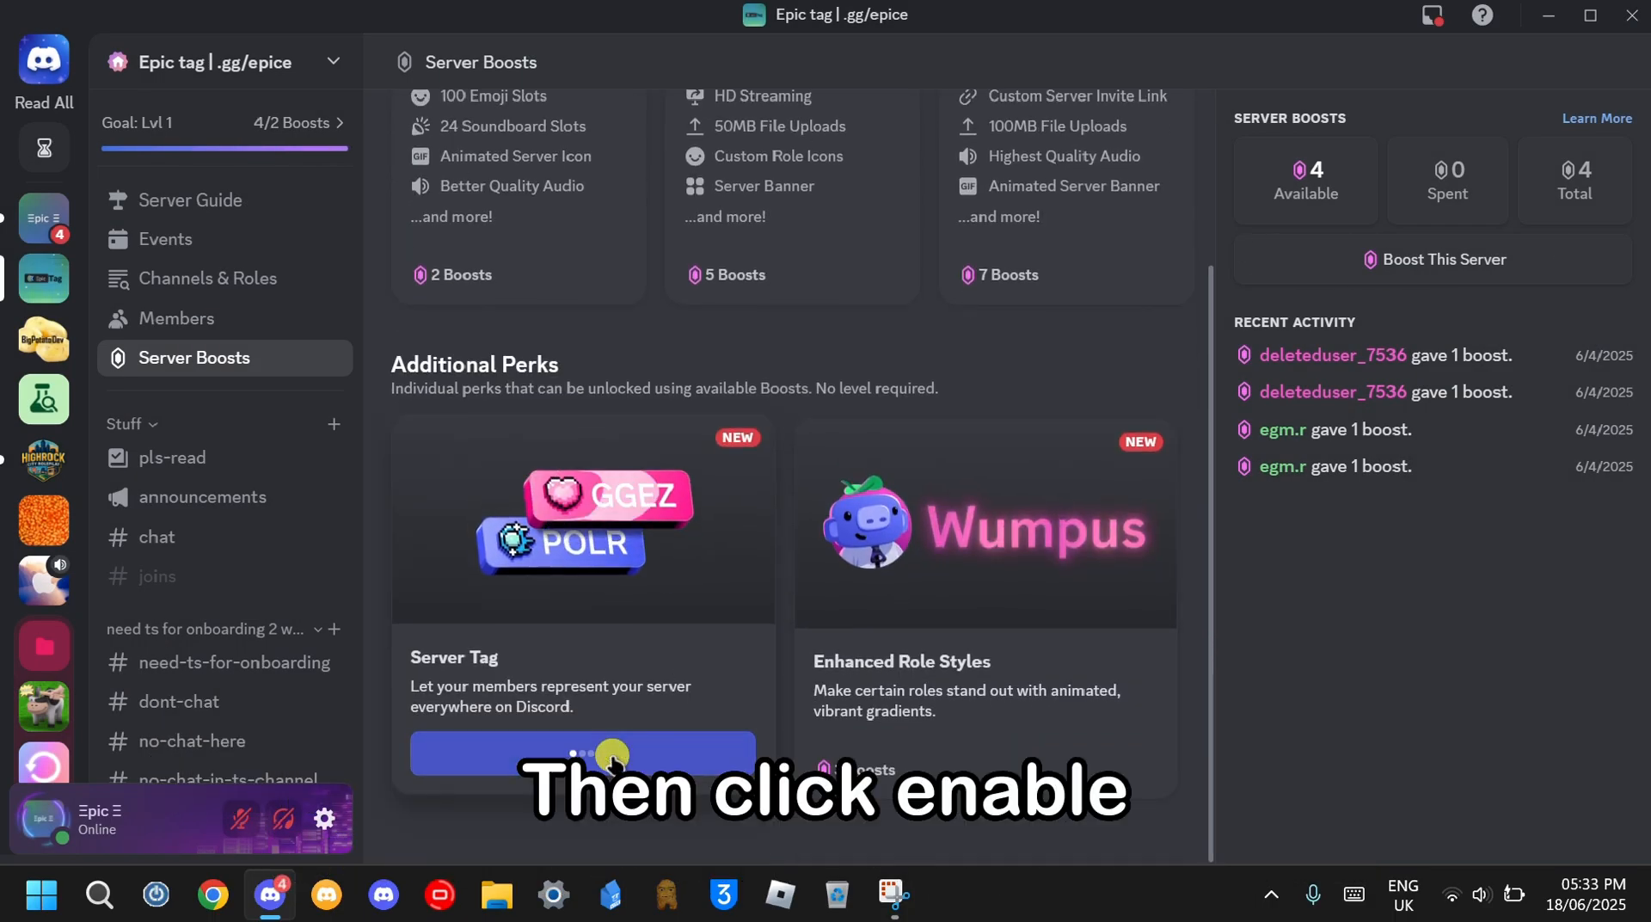
{"action": "left_click", "coordinate": [583, 751]}
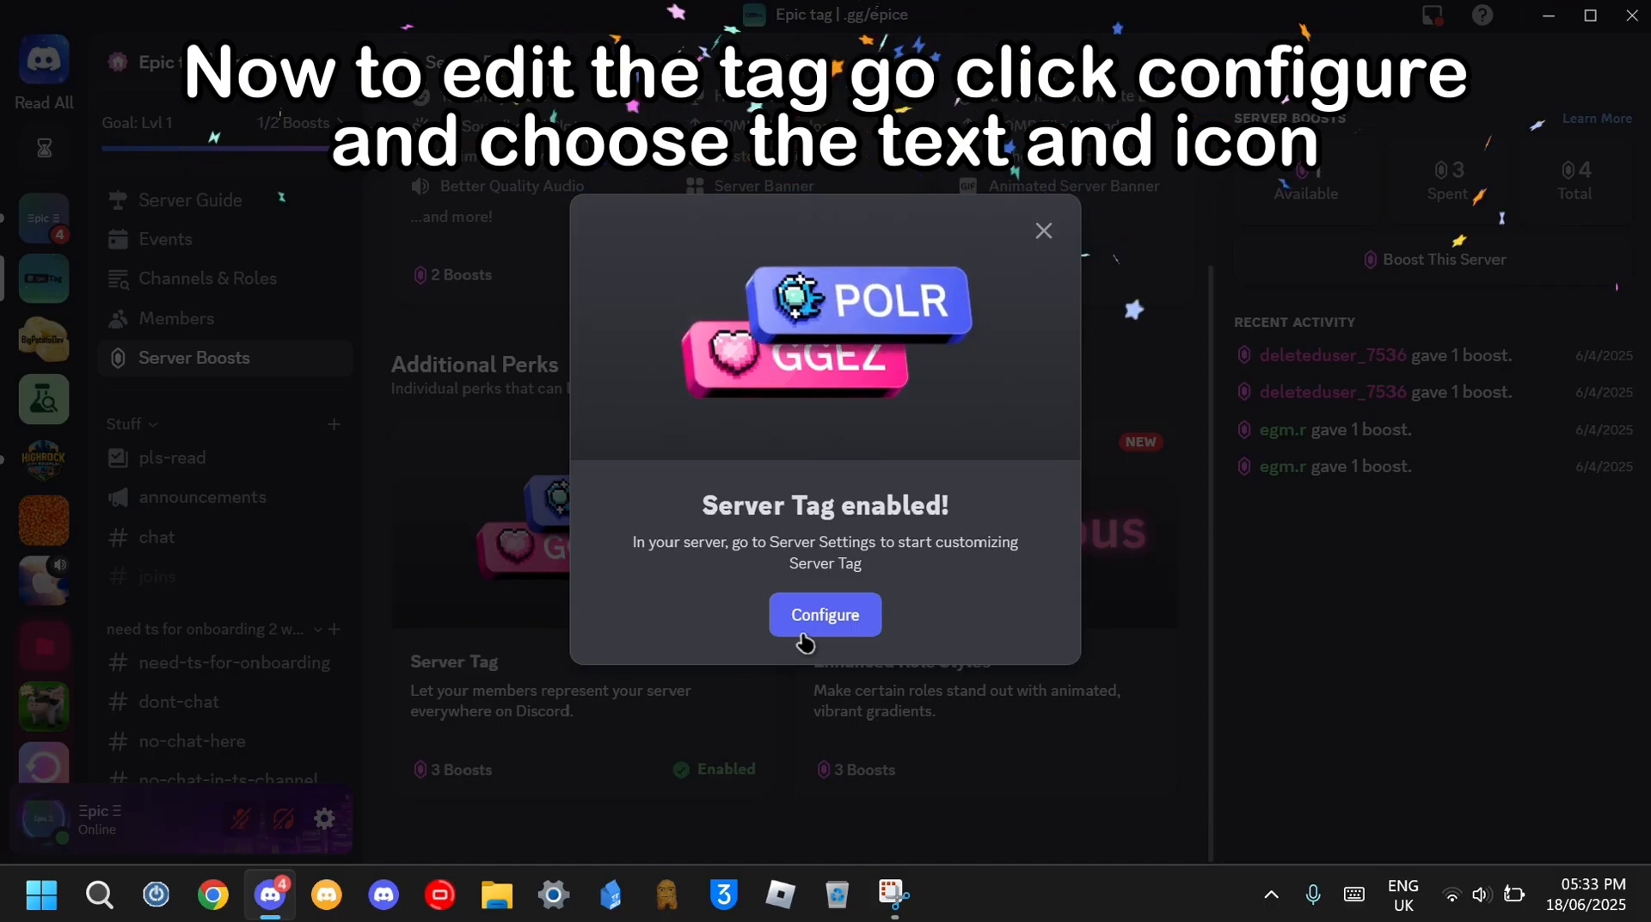